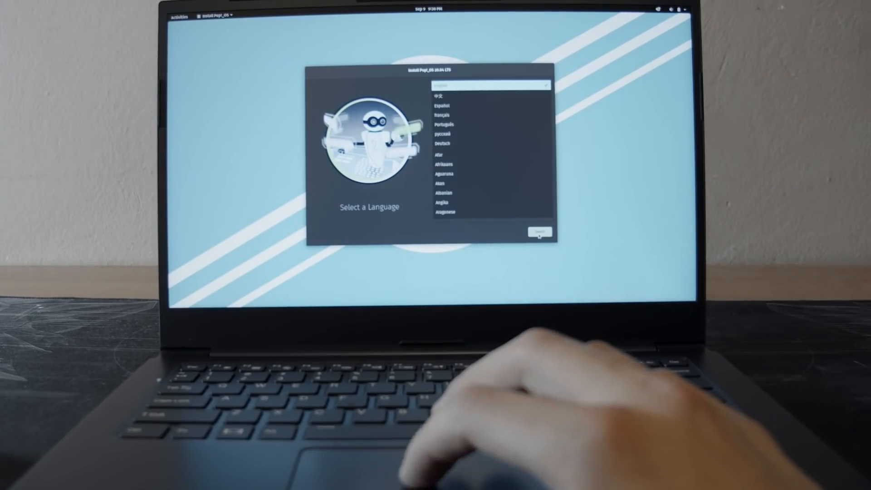
# Confirm English as the installer language and let the installation proceed.
pyautogui.click(538, 232)
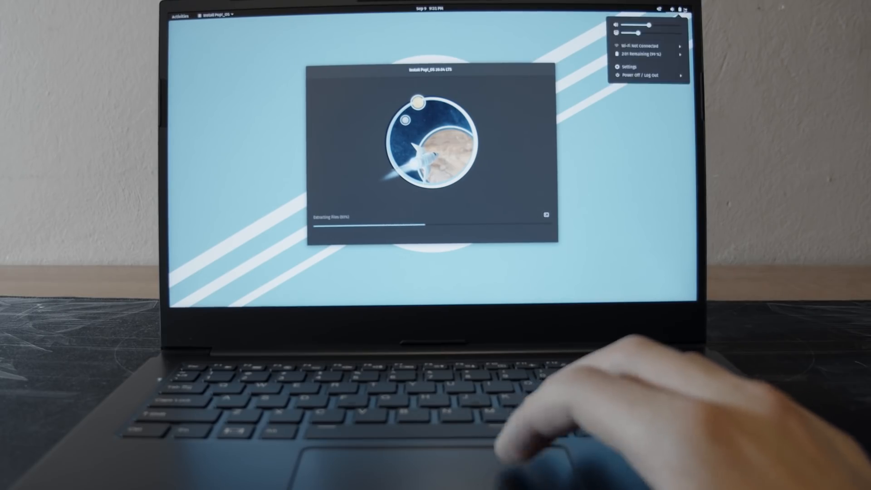
pyautogui.click(653, 54)
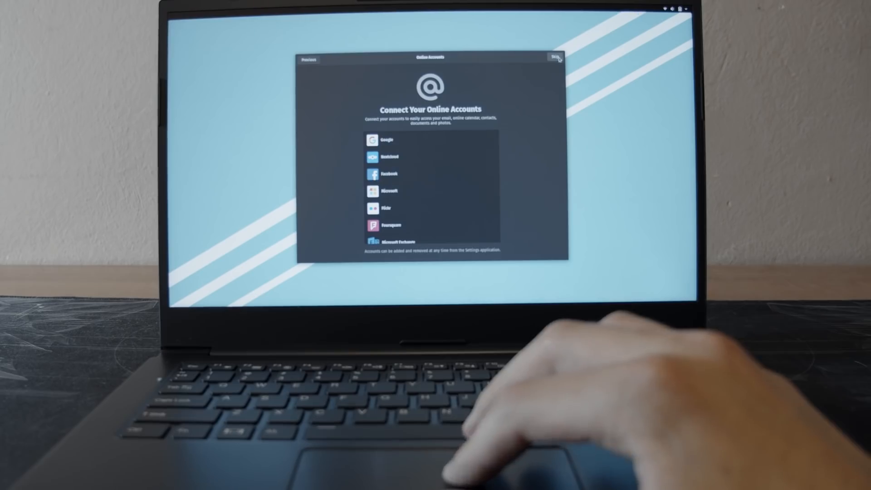
# Skip the Connect Your Online Accounts page to finish first-time setup.
pyautogui.click(554, 58)
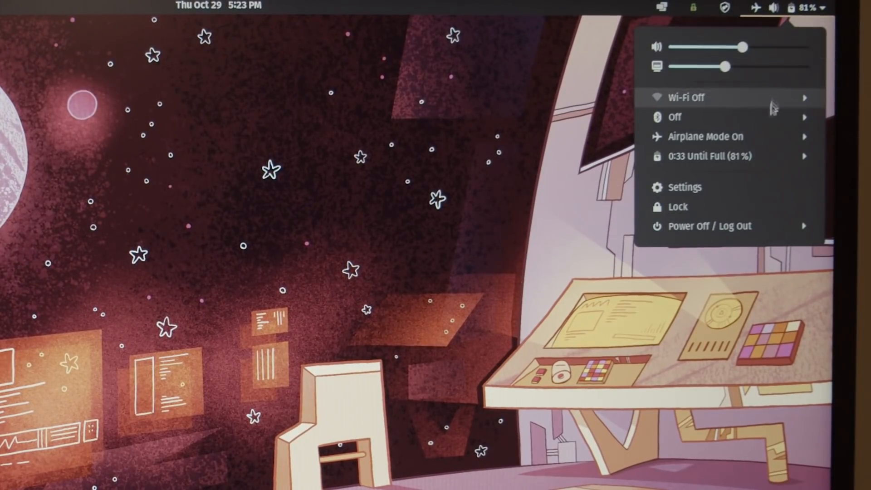
# Launch Text Editor from the Activities search and write 'this is' in it.
pyautogui.click(717, 156)
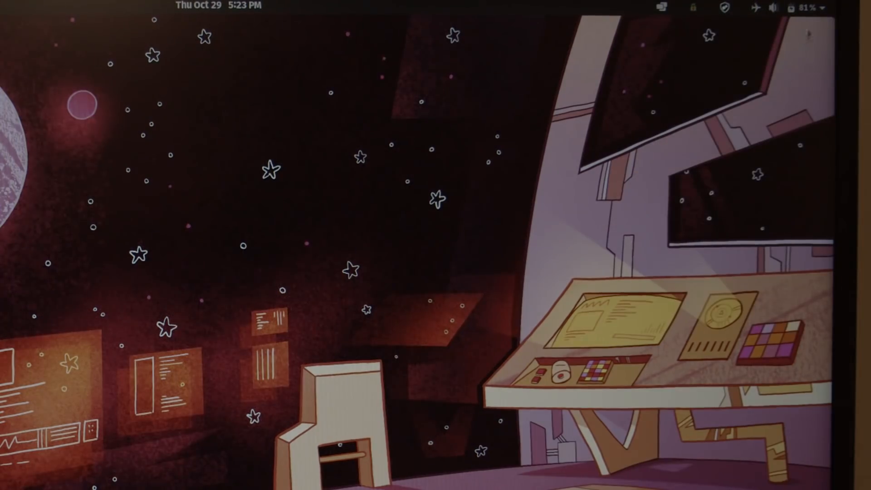
pyautogui.click(812, 7)
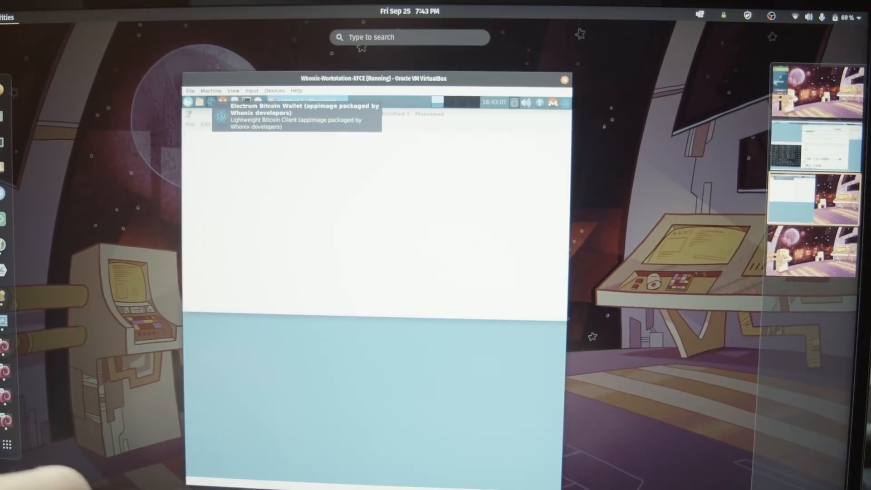
pyautogui.write('text')
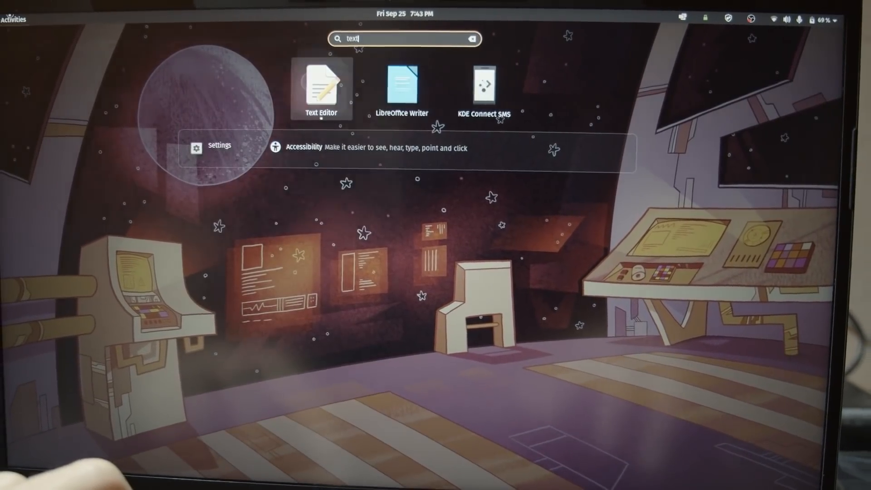
pyautogui.click(321, 87)
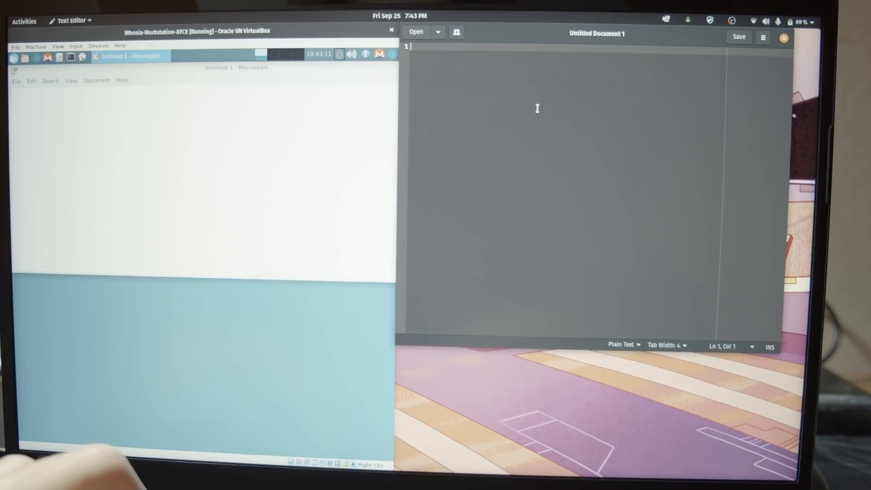
pyautogui.write('this is')
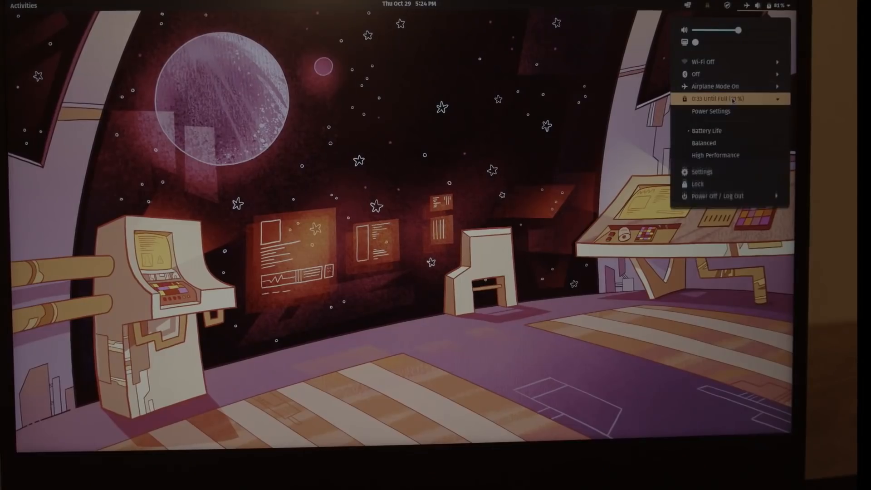
# Collapse the power mode options in the system menu and go to Settings.
pyautogui.click(723, 99)
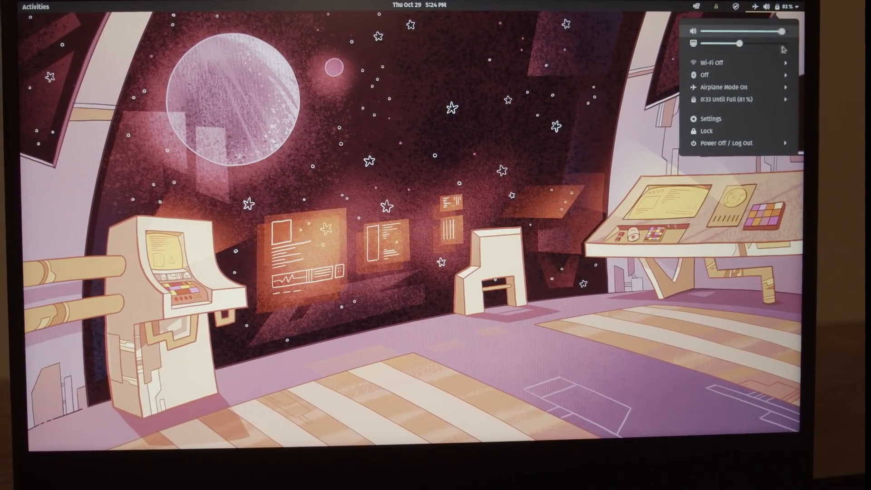
pyautogui.click(708, 119)
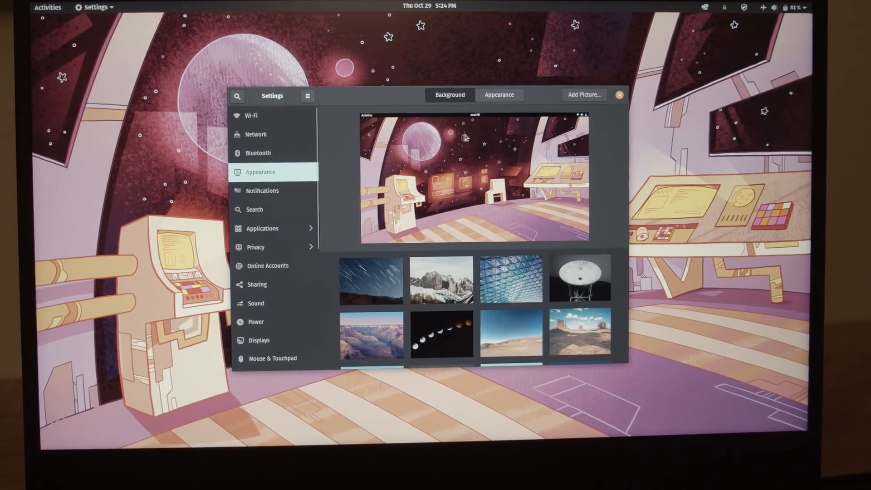
# Choose the Monument Valley desert buttes photo as the desktop background.
pyautogui.scroll(-3)
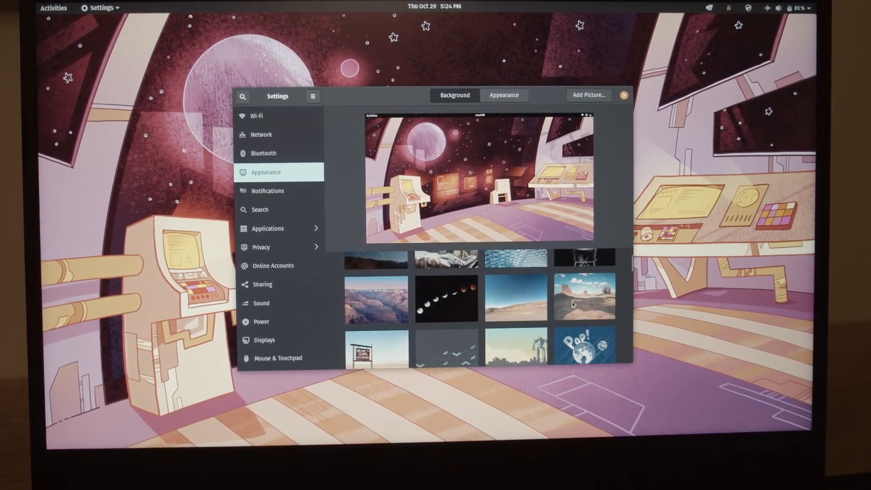
pyautogui.click(583, 294)
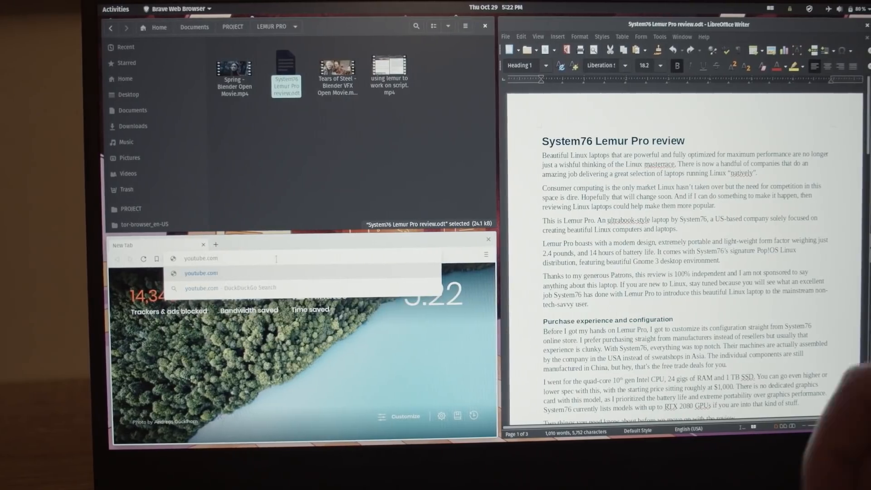
# Tile the document windows side by side and show the Activities overview of all windows.
pyautogui.click(488, 238)
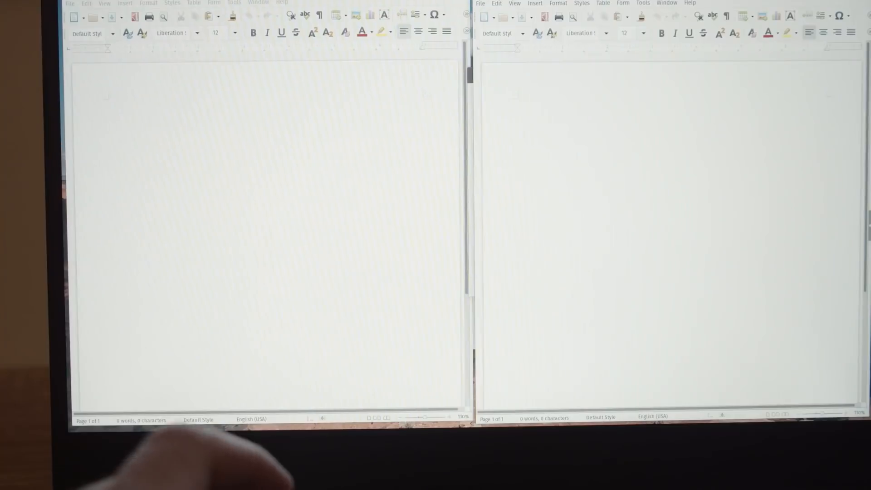
pyautogui.press('super')
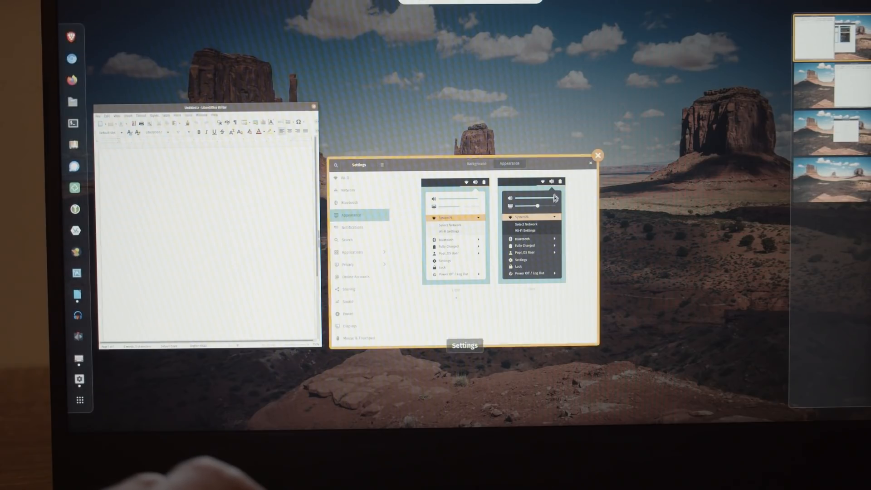
pyautogui.click(597, 156)
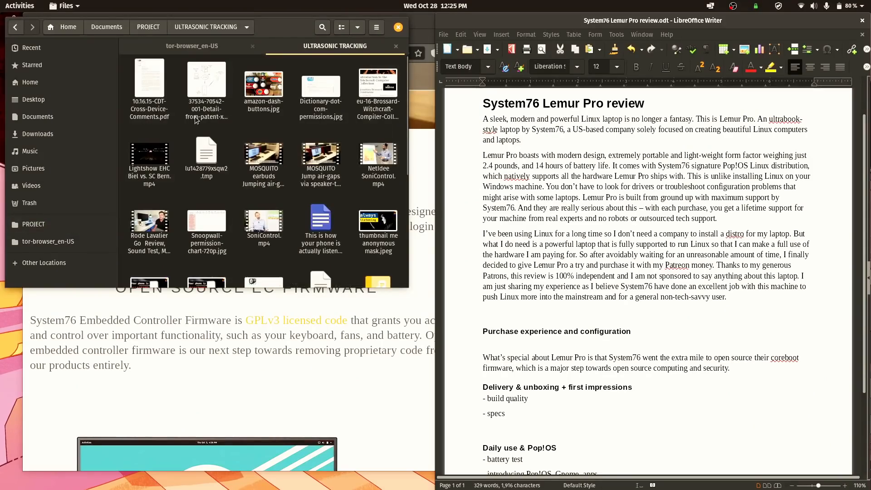
pyautogui.click(19, 5)
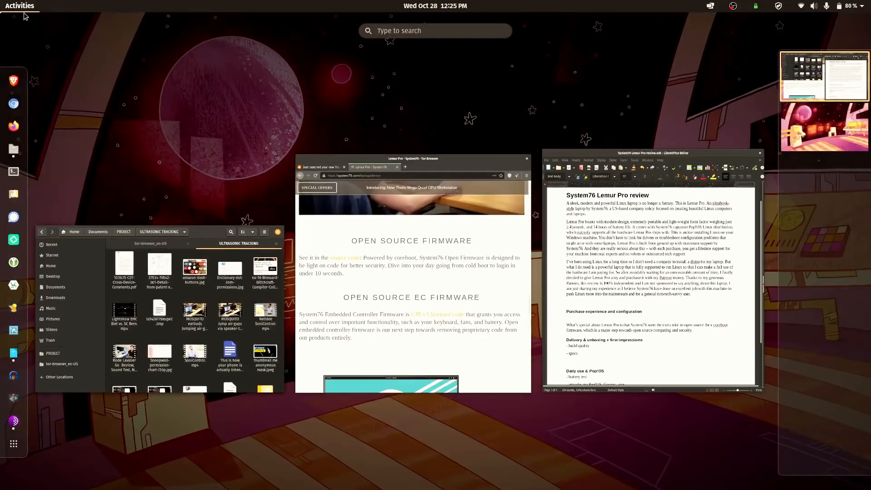